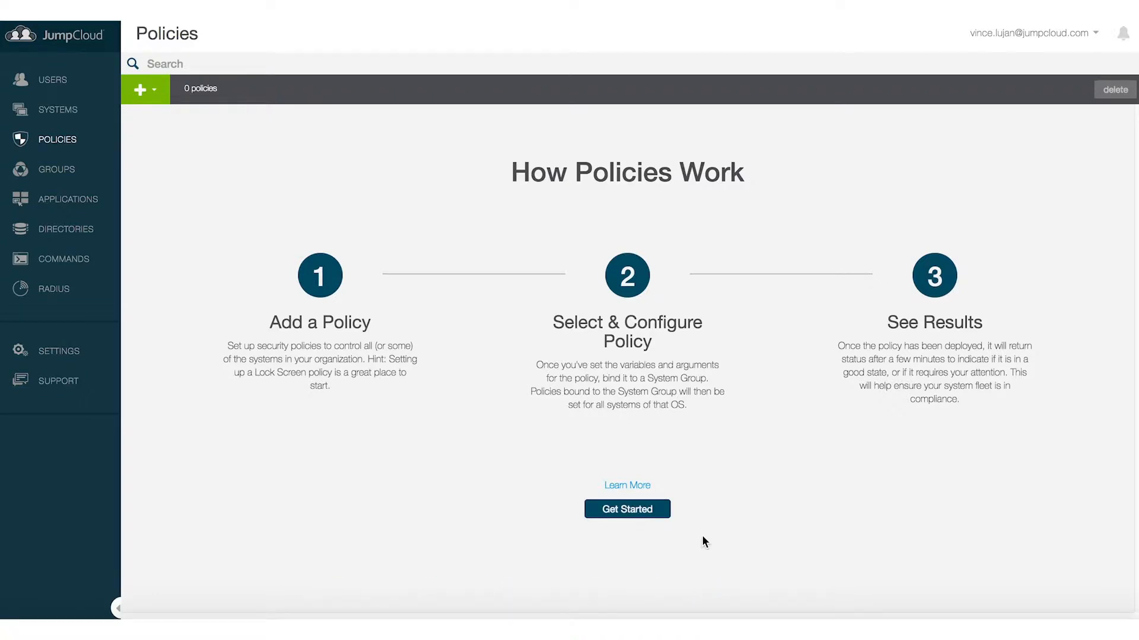
mouse_move(670, 528)
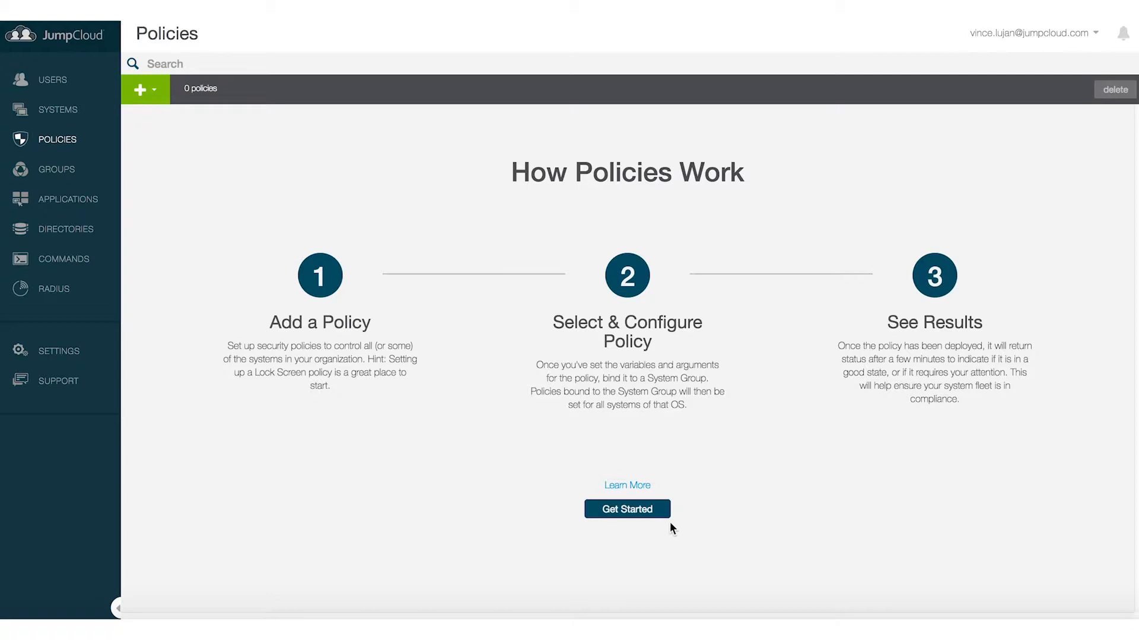
Create a new Mac policy from the Disable Siri template, opening its details form
click(626, 509)
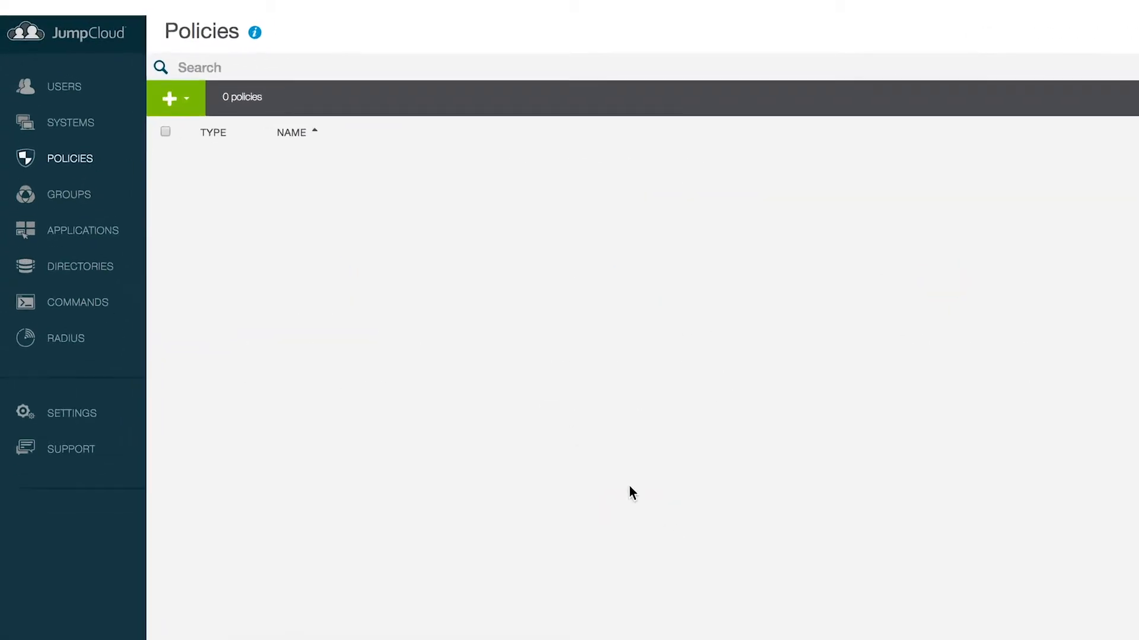
click(174, 98)
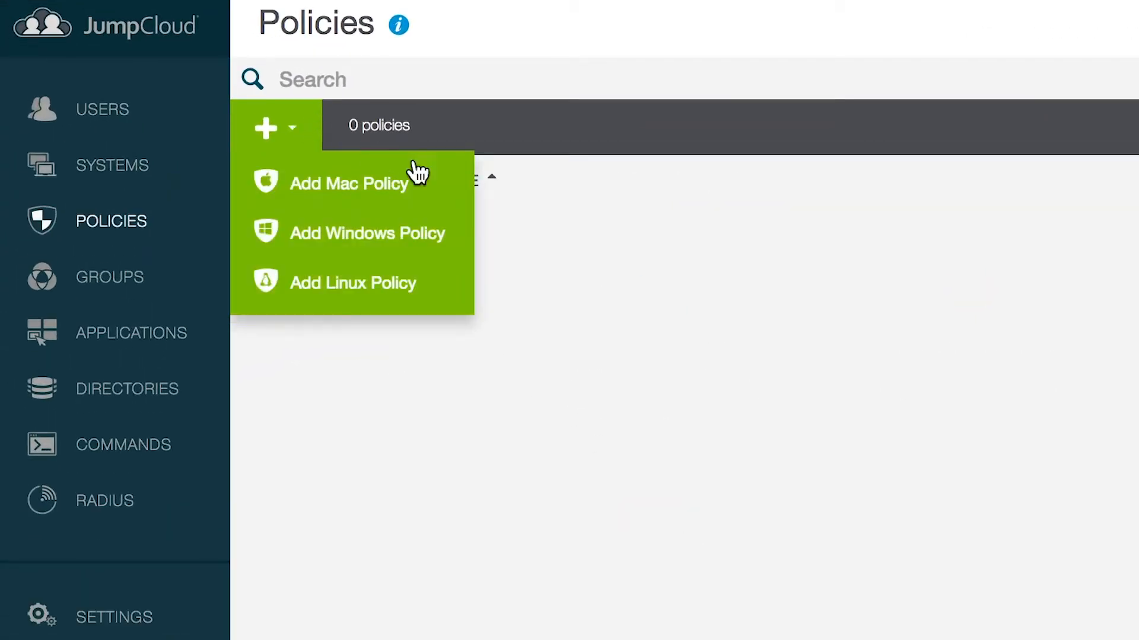
mouse_move(469, 187)
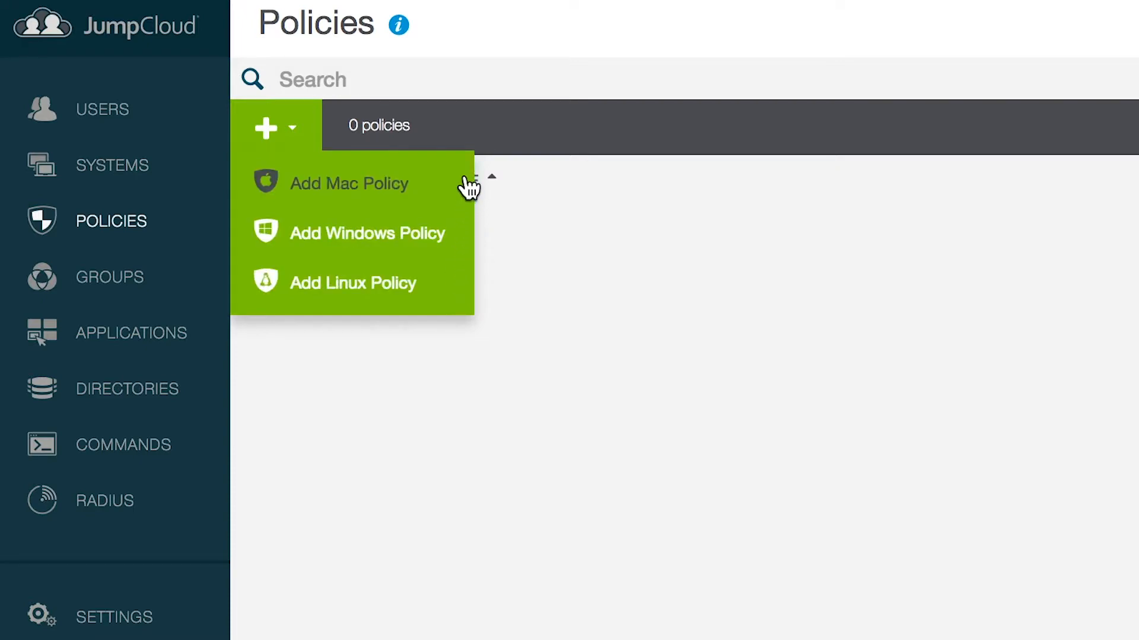
click(349, 183)
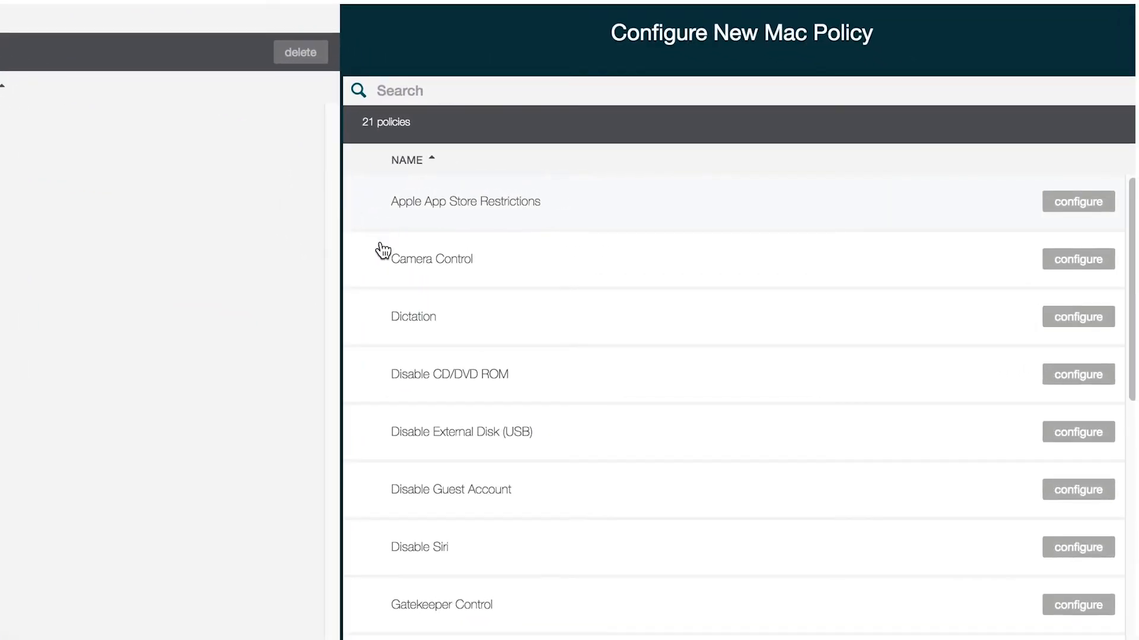
mouse_move(381, 440)
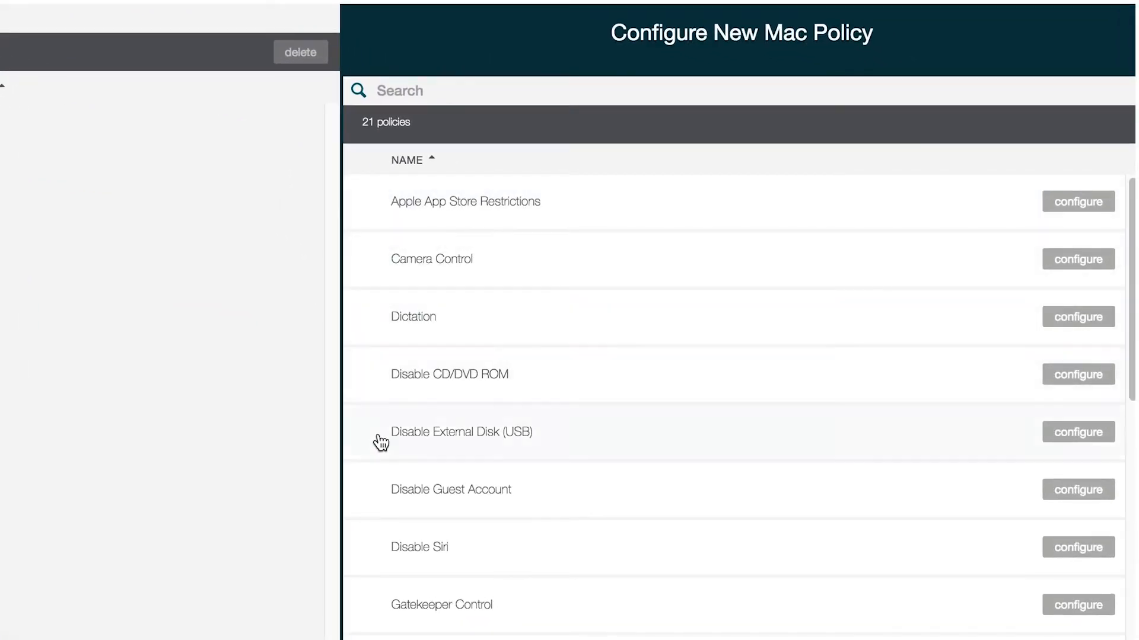
mouse_move(1015, 579)
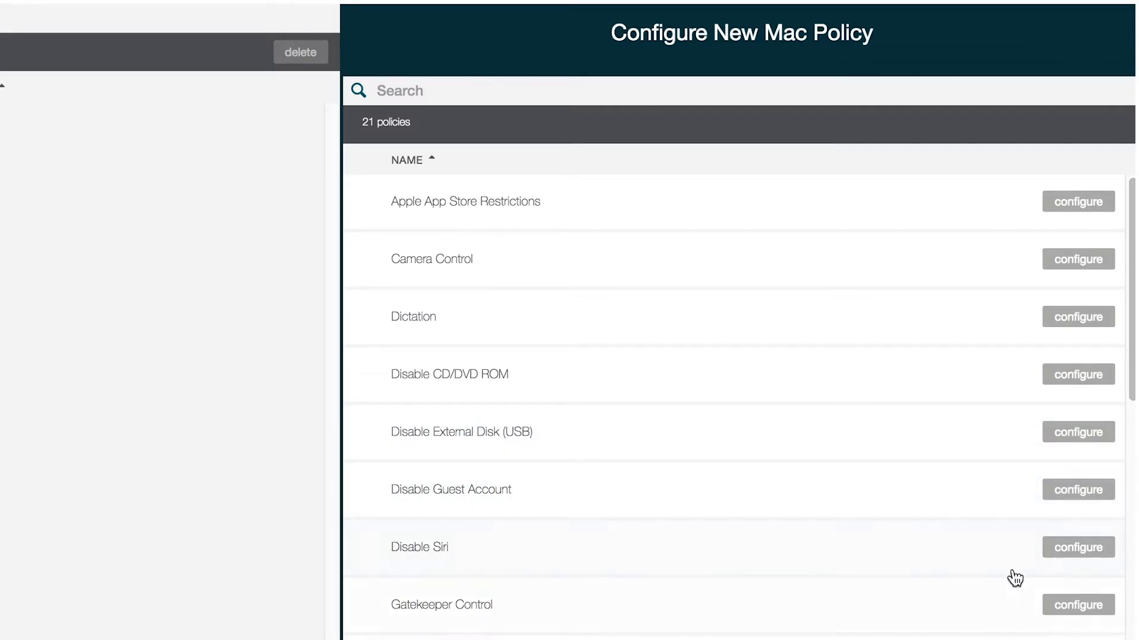
click(1078, 546)
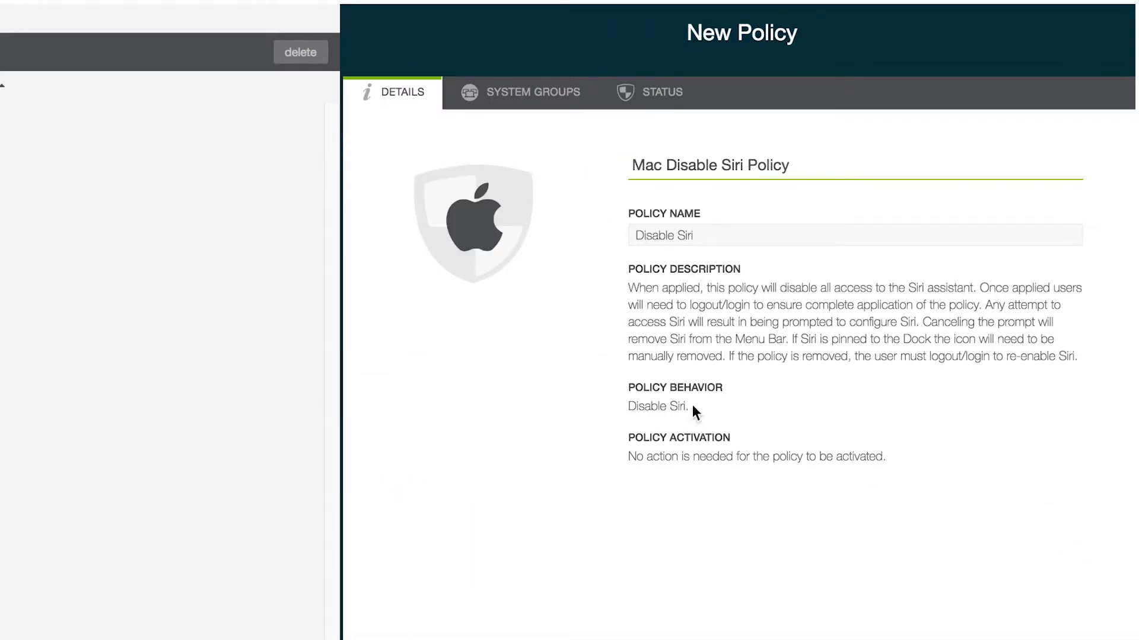
mouse_move(577, 106)
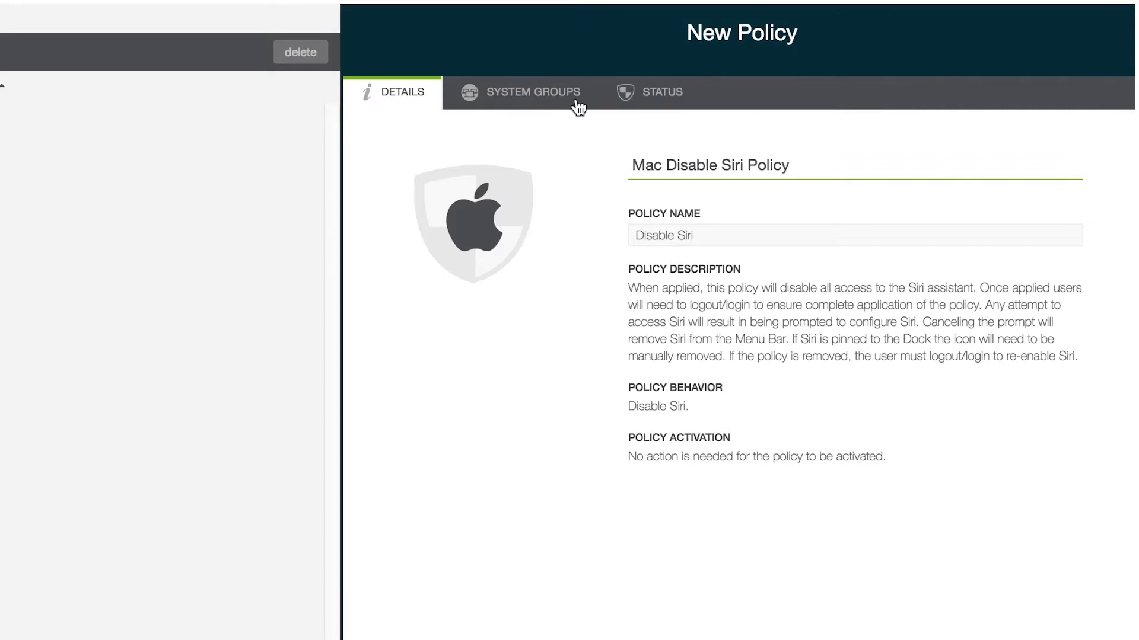